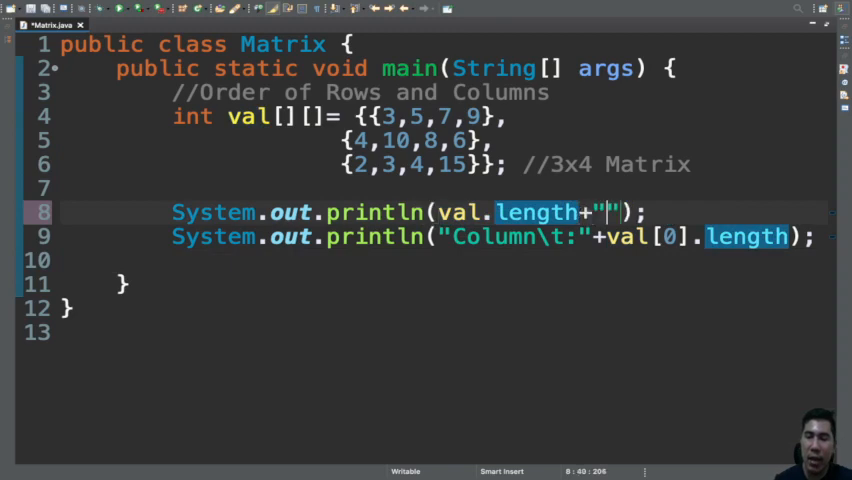
# - Change line 8 to print val.length+"x"+val[0].length and remove the column println
pyautogui.write('x')
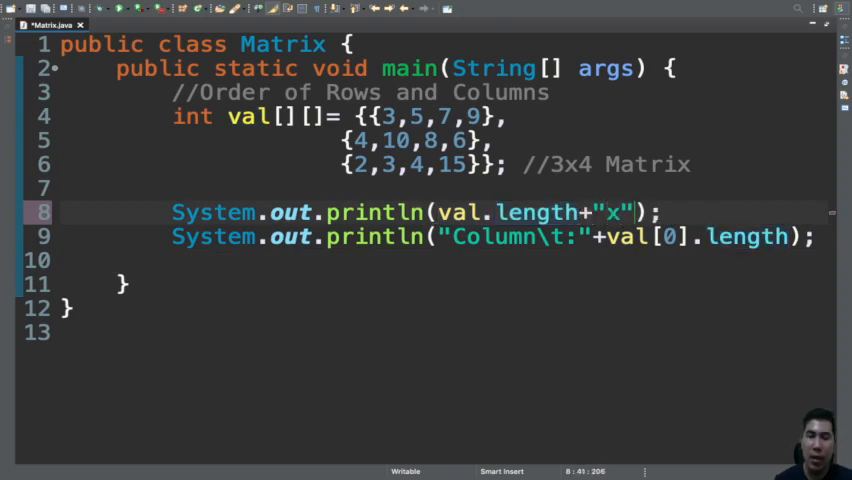
pyautogui.write('+')
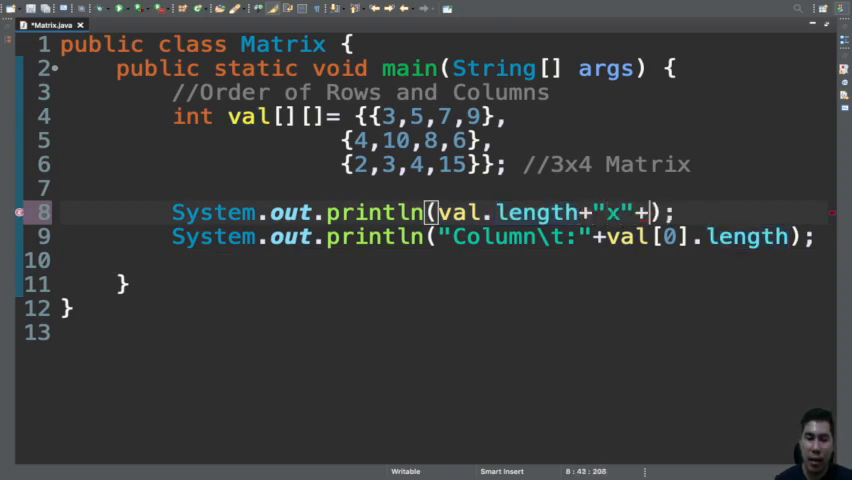
pyautogui.write('val[0].length')
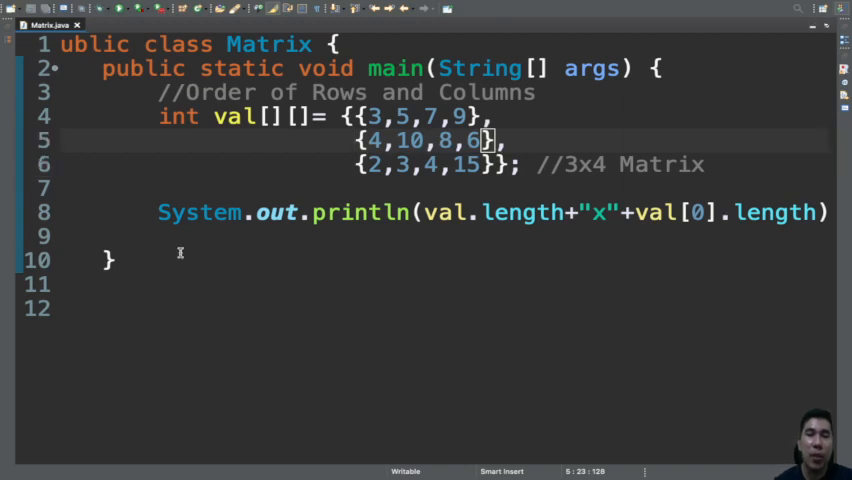
# - Add a syso println testing elements val[0][0], val[2][...] and val[1][2]
pyautogui.write('syso')
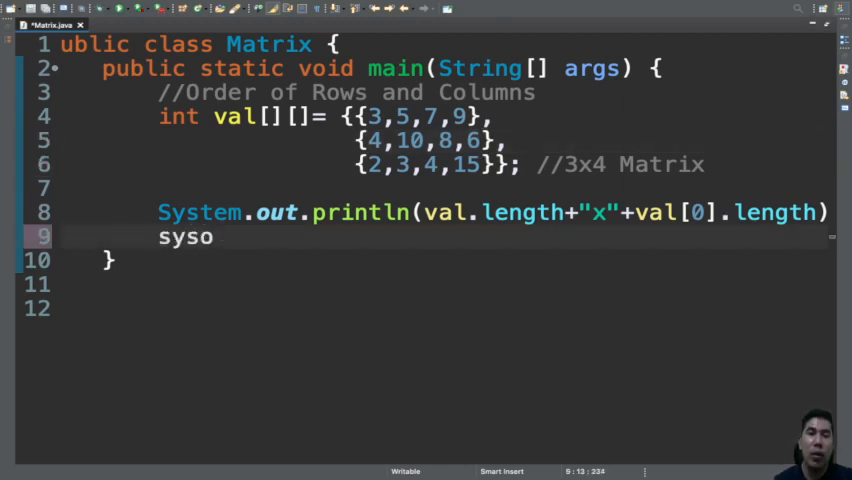
pyautogui.press('Tab')
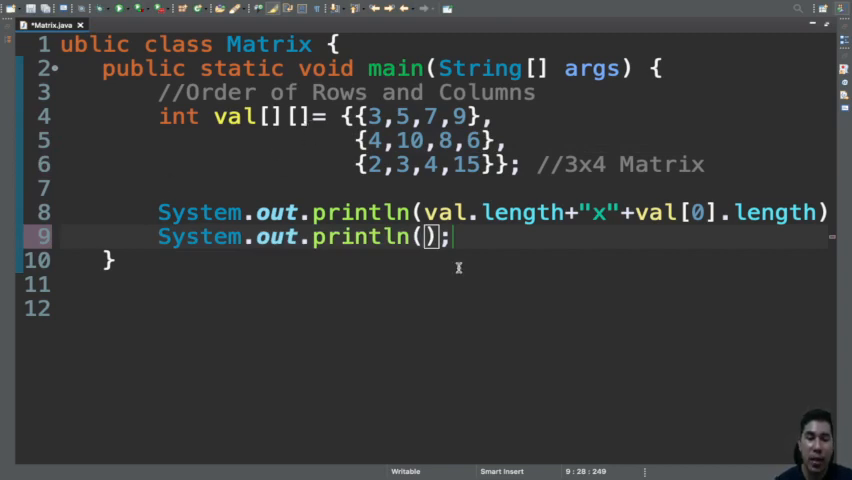
pyautogui.write('val[]')
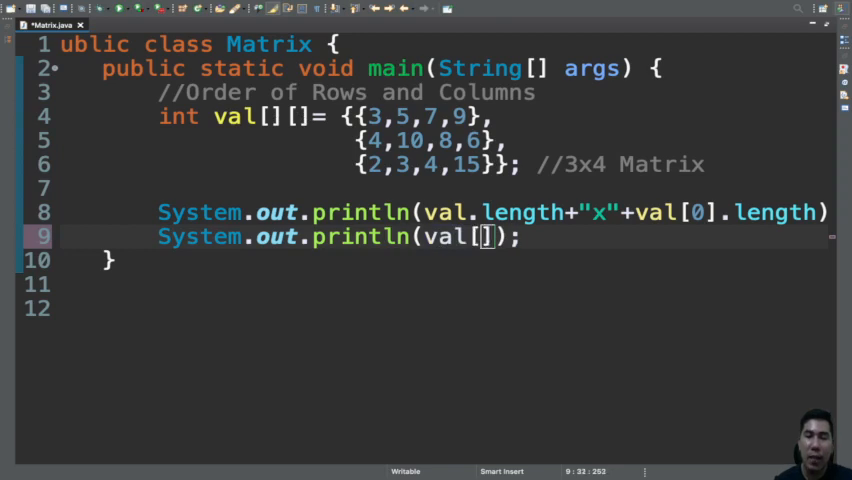
pyautogui.write('0')
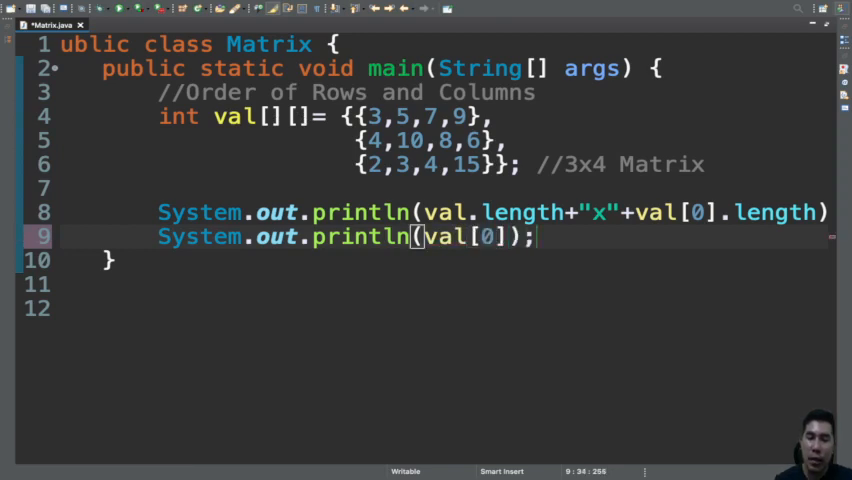
pyautogui.write('[0]')
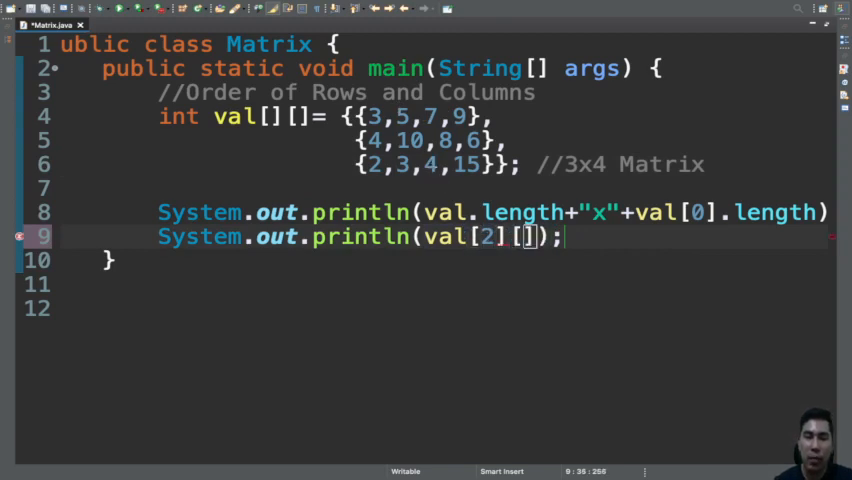
pyautogui.write('2')
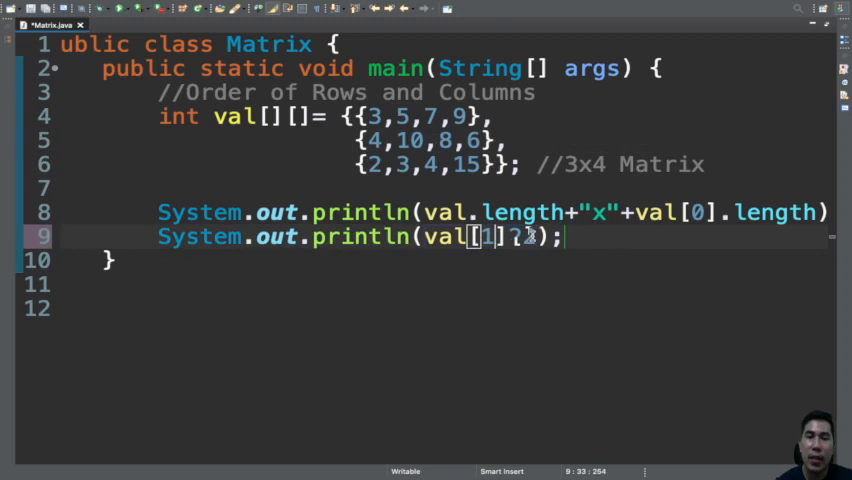
pyautogui.write('[2]')
pyautogui.write('f')
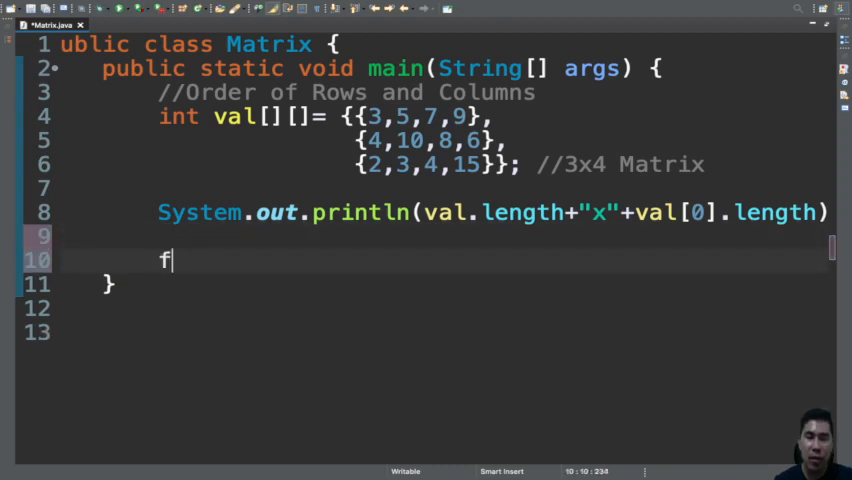
# - Write the outer loop header for(int i=0; ...; i++) over the rows
pyautogui.write('or')
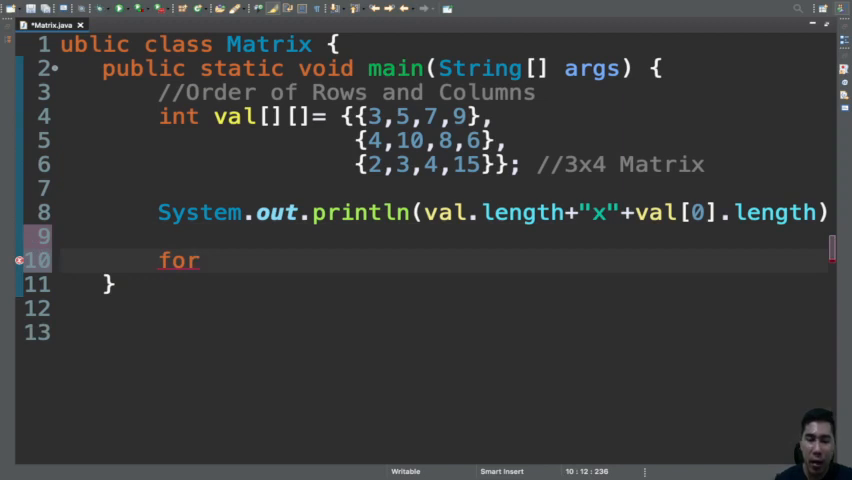
pyautogui.write('()')
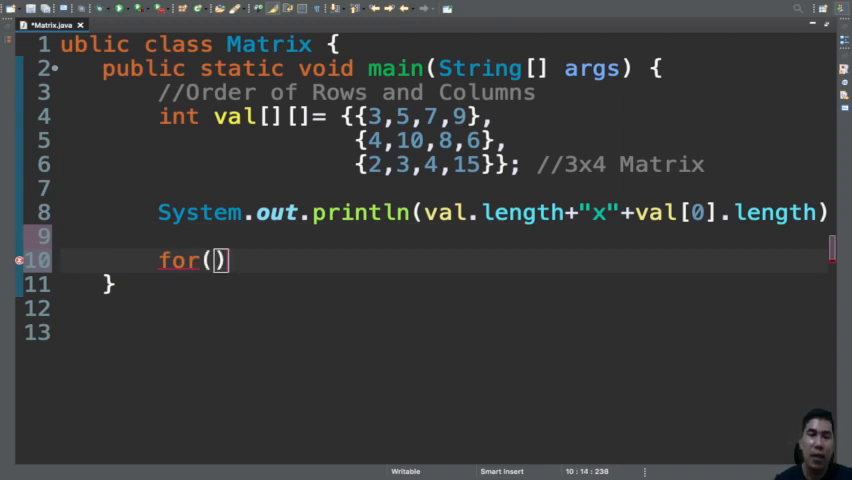
pyautogui.write('i')
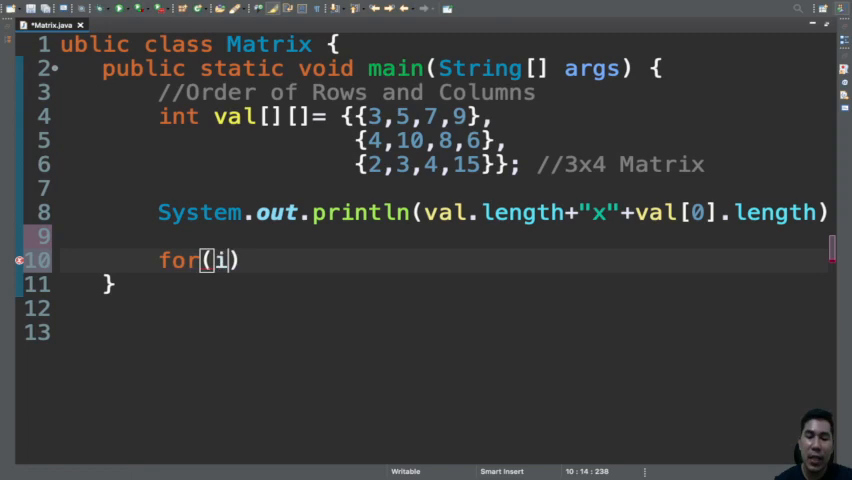
pyautogui.write('nt i')
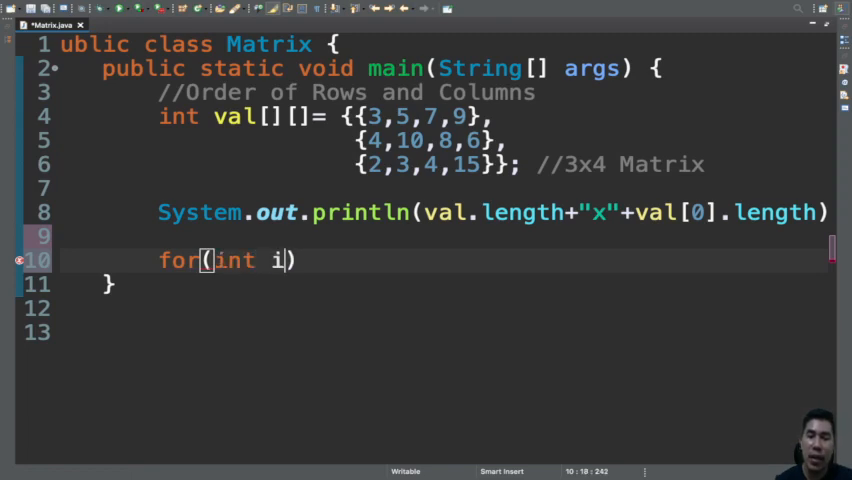
pyautogui.write('=0; i<val.length')
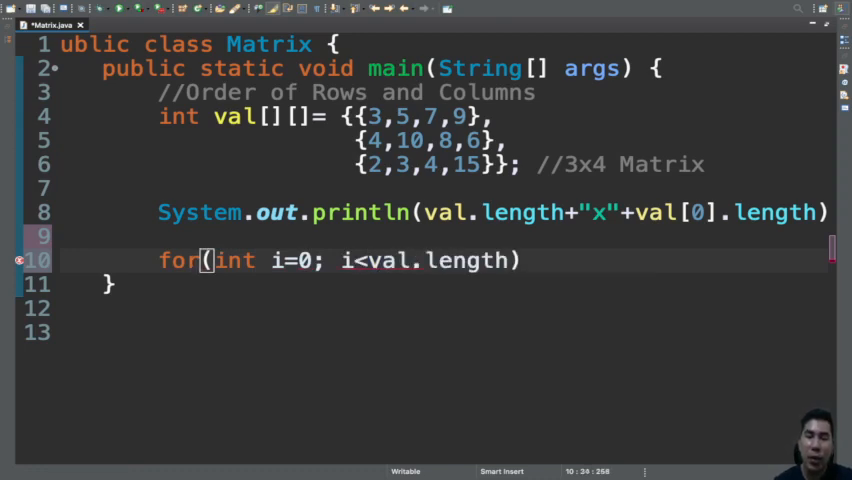
pyautogui.write(';')
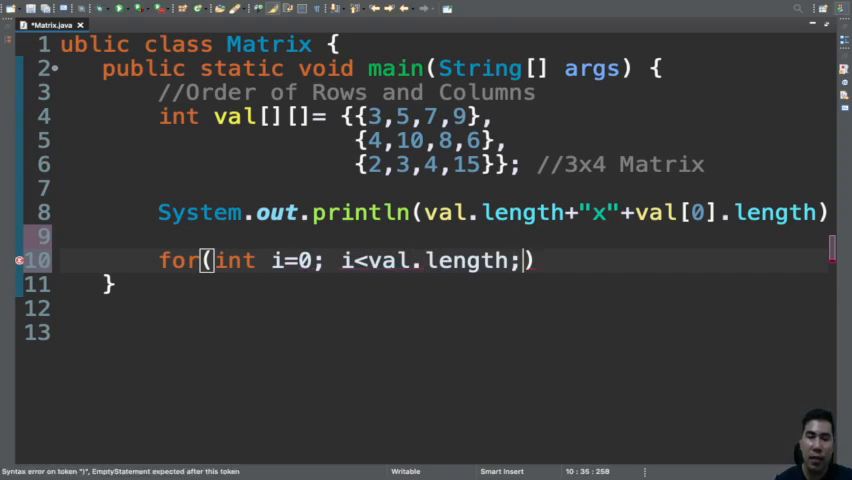
pyautogui.write('i++')
pyautogui.write('for')
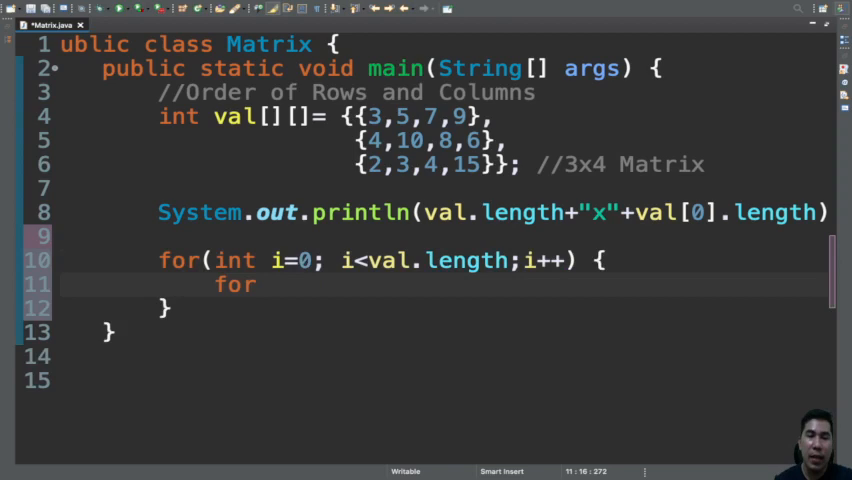
# - Write the inner loop header for(int j=0; j<val[0].length; j++) over the columns
pyautogui.write('(i)')
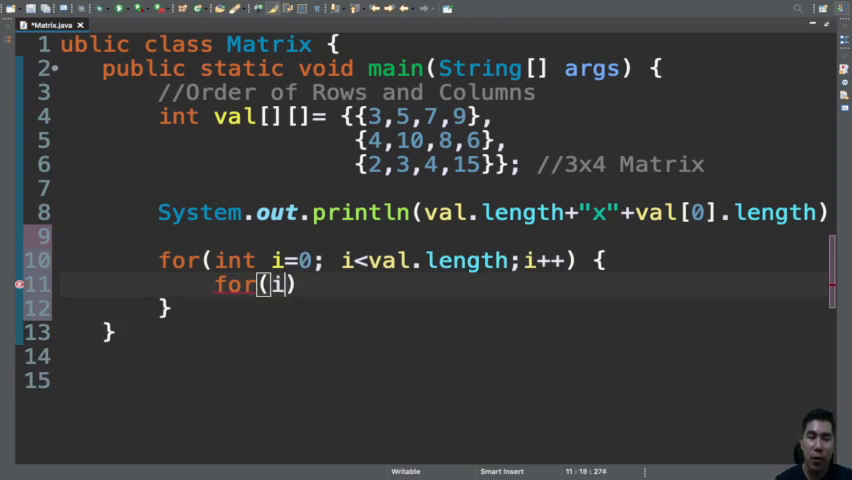
pyautogui.write('nt j=')
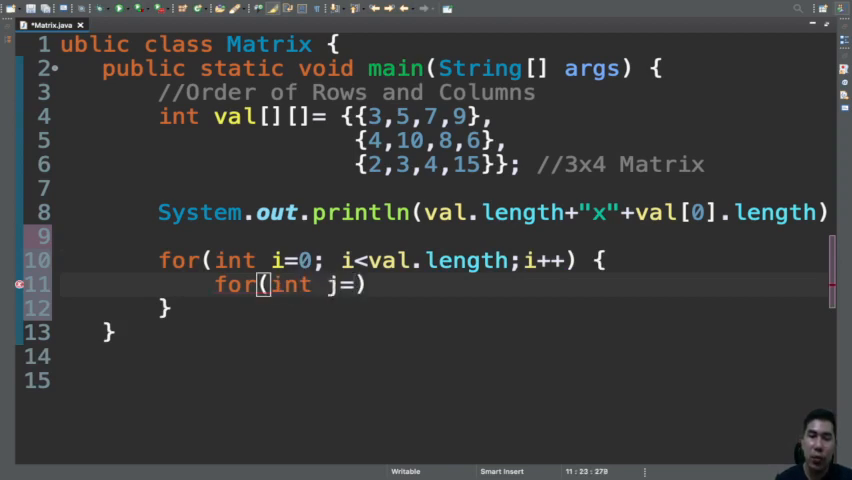
pyautogui.write('0;')
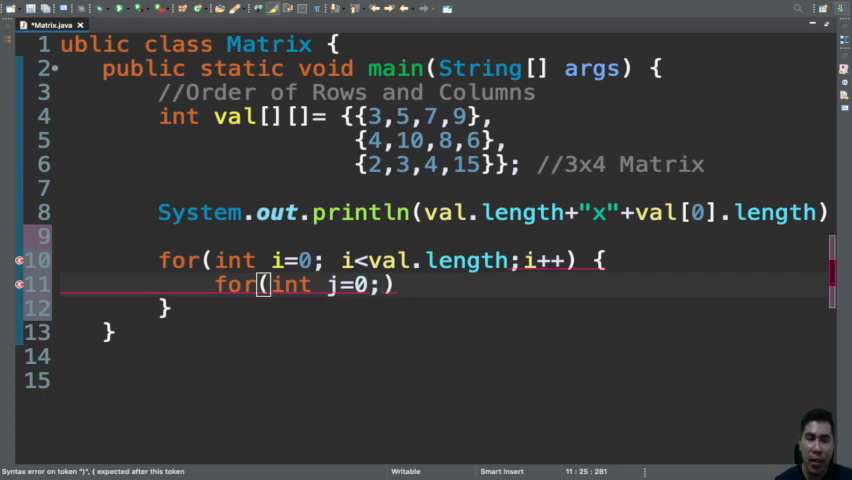
pyautogui.write('j<val')
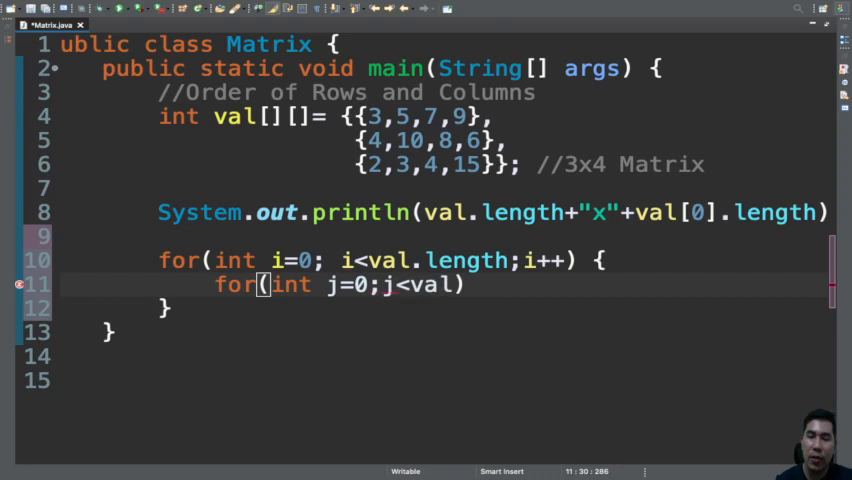
pyautogui.write('[0]')
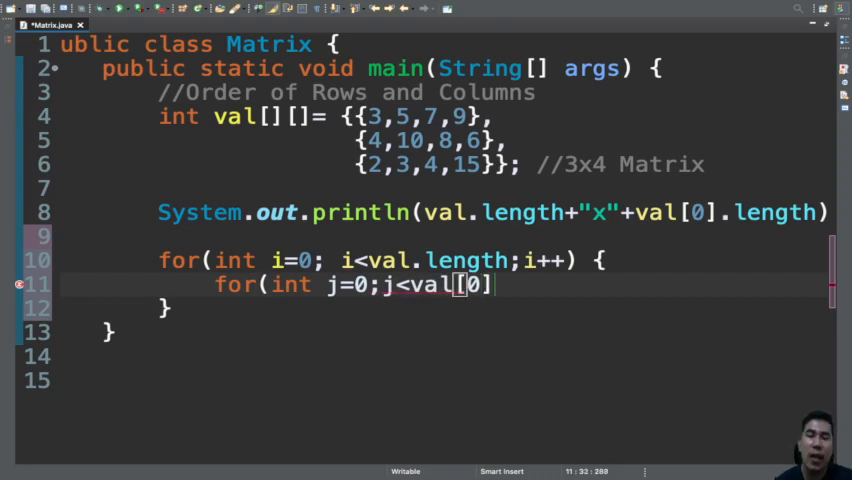
pyautogui.write('.length')
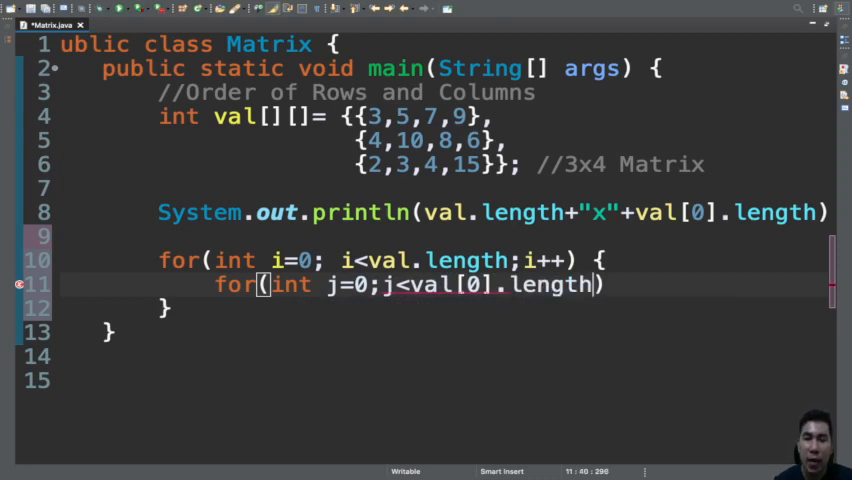
pyautogui.write(';')
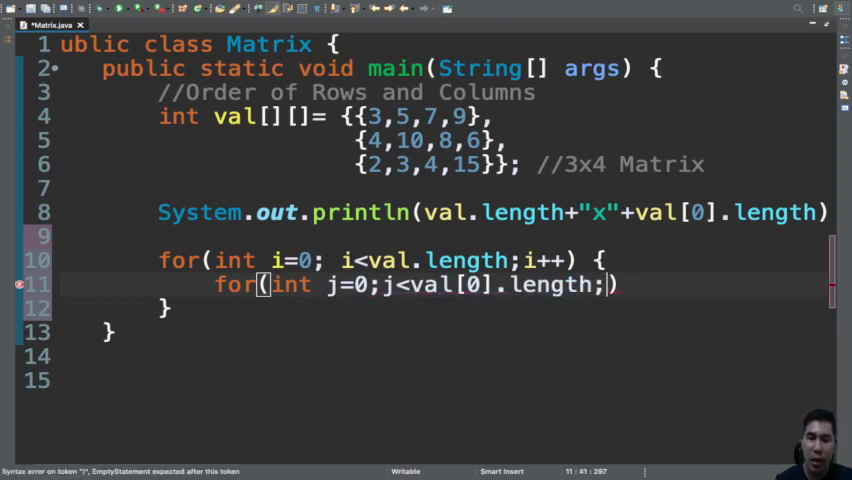
pyautogui.write('j++)')
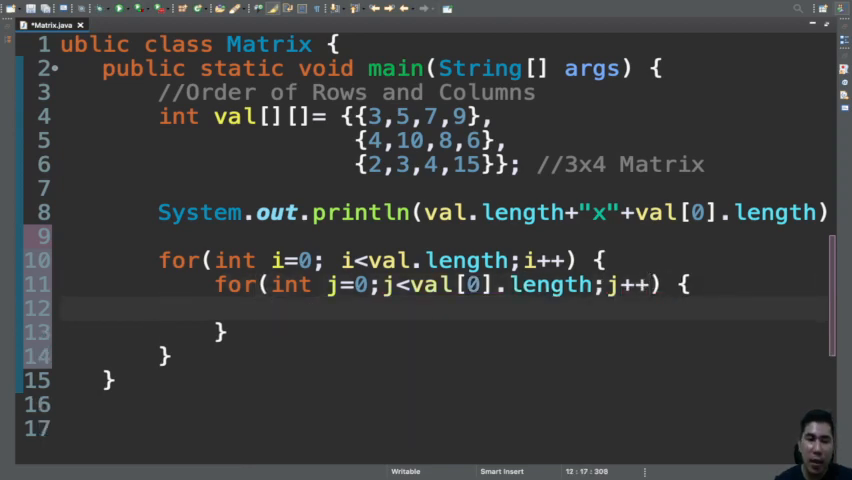
# - Comment the closing braces with //end of inner loop and //end of outer loop
pyautogui.write('//end')
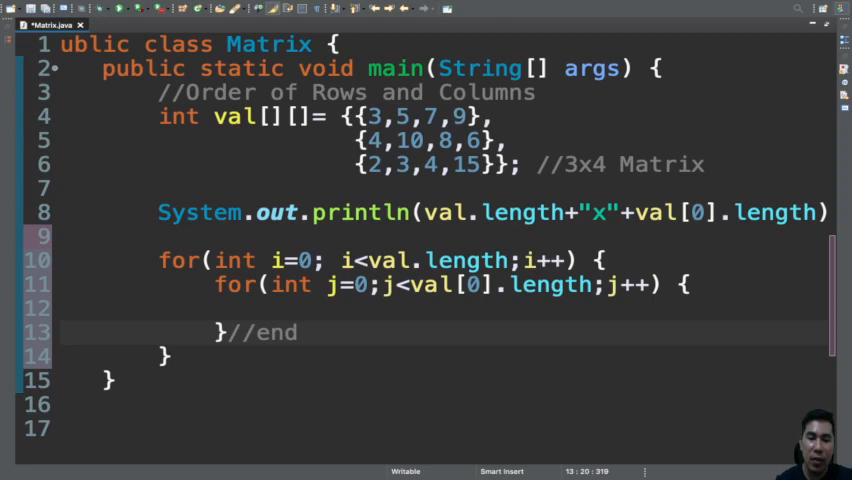
pyautogui.write('of inner')
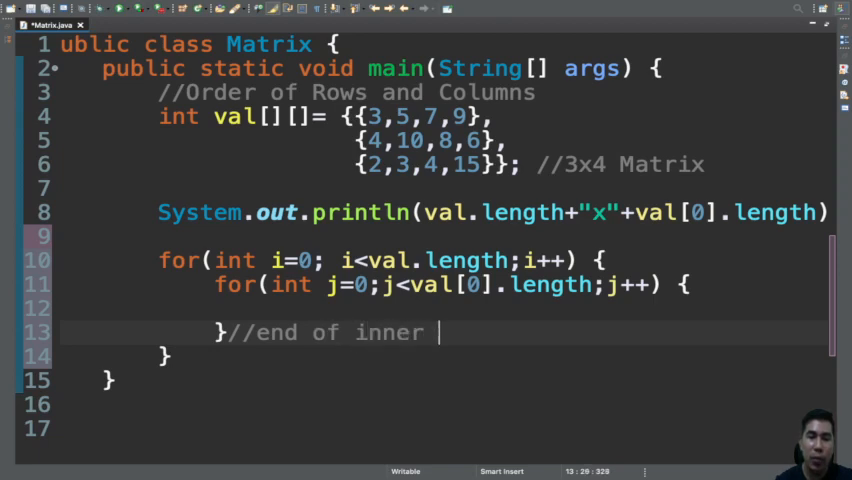
pyautogui.write('loop')
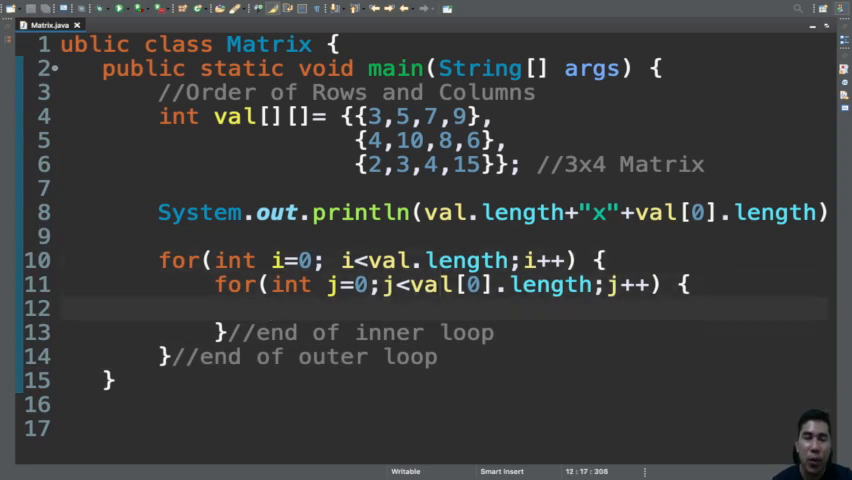
pyautogui.click(270, 308)
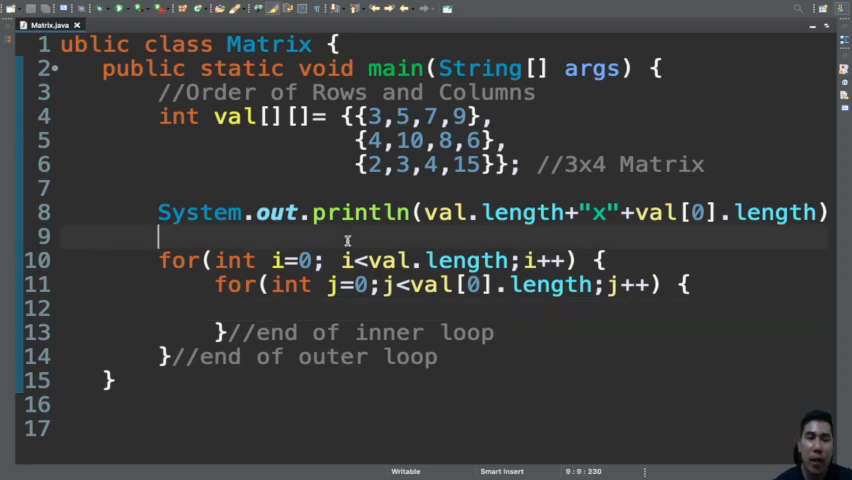
# - Declare String hold=""; above the loops
pyautogui.write('String ho')
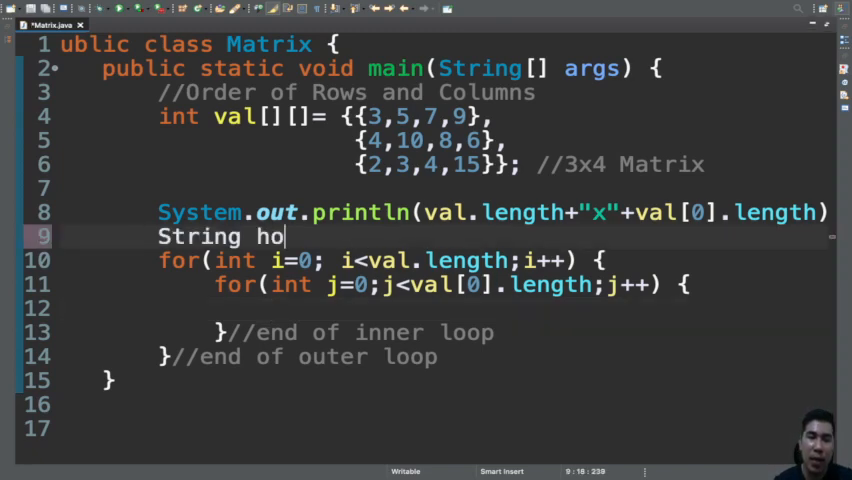
pyautogui.write('ld')
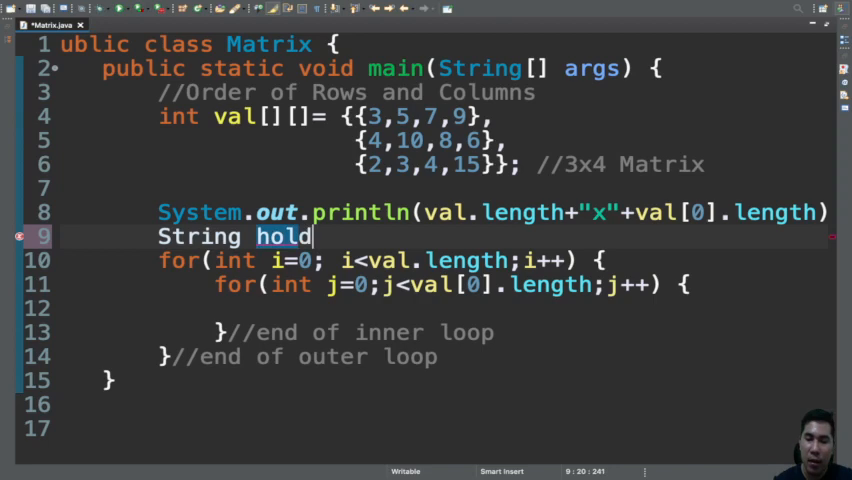
pyautogui.write('="";')
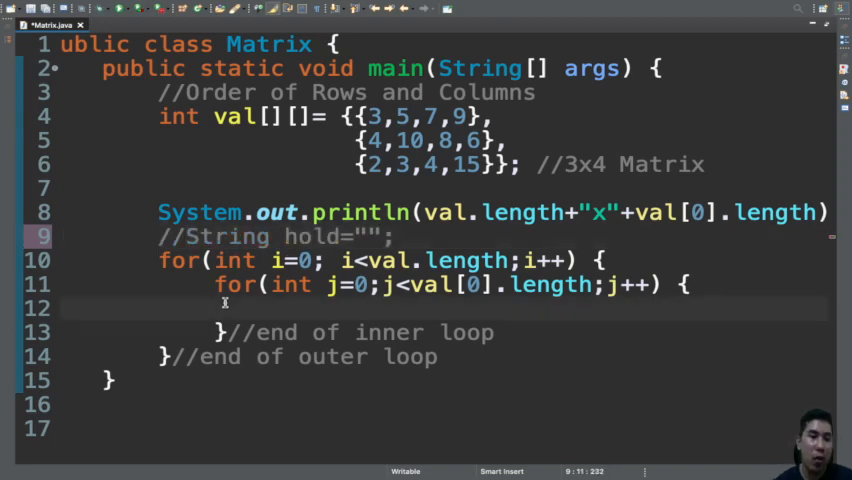
# - Inside the inner loop, print val[i][j]+"\t" using the syso template
pyautogui.write('syso')
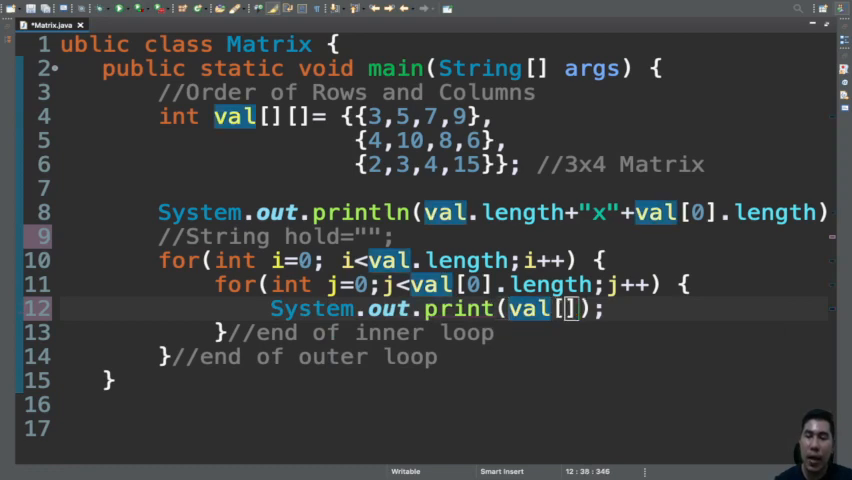
pyautogui.write('i')
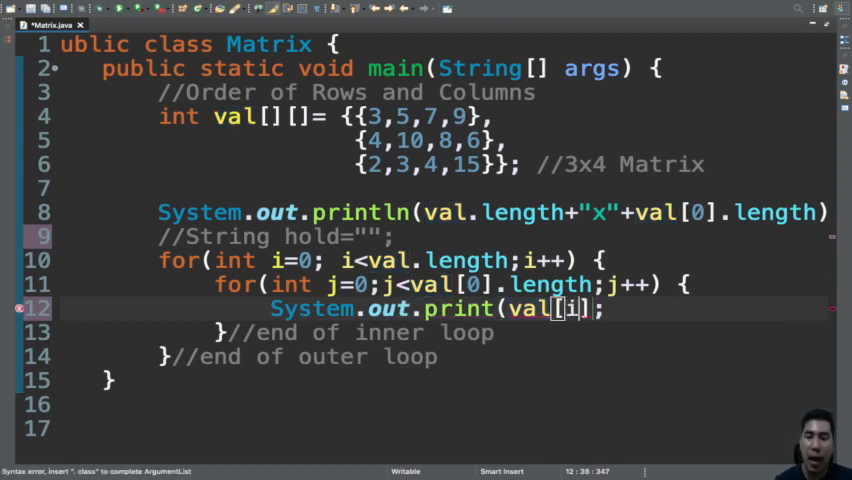
pyautogui.write('[j]+"')
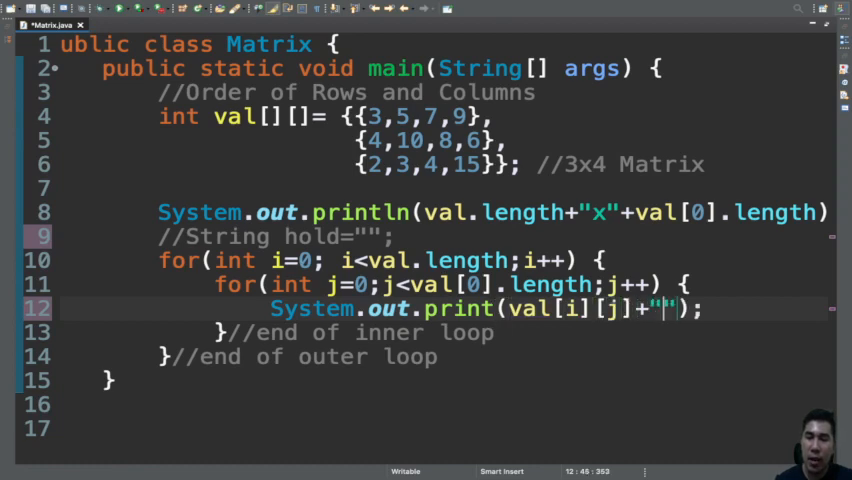
pyautogui.write('\\t')
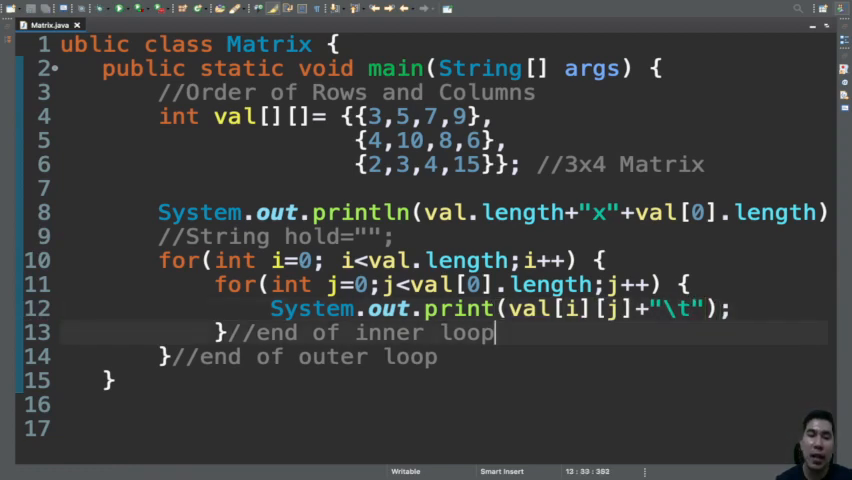
pyautogui.write('syso')
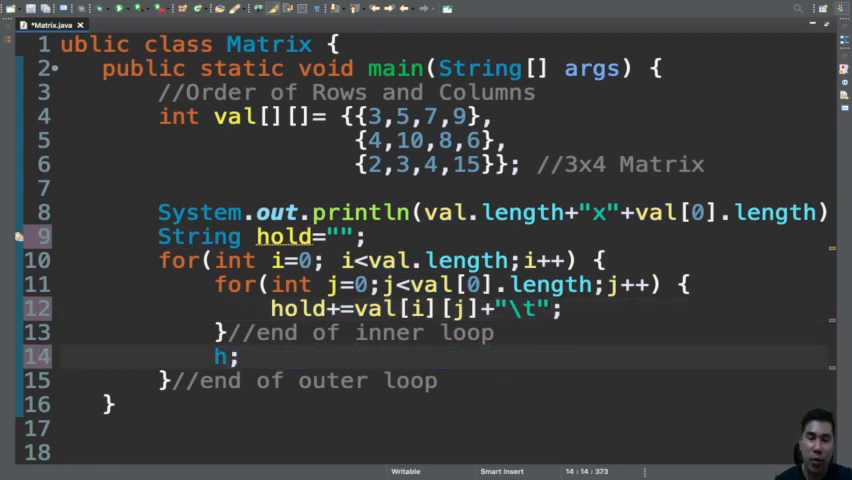
# - Add hold+="\n"; after the inner loop and System.out.println(hold); after the outer loop
pyautogui.write('old+')
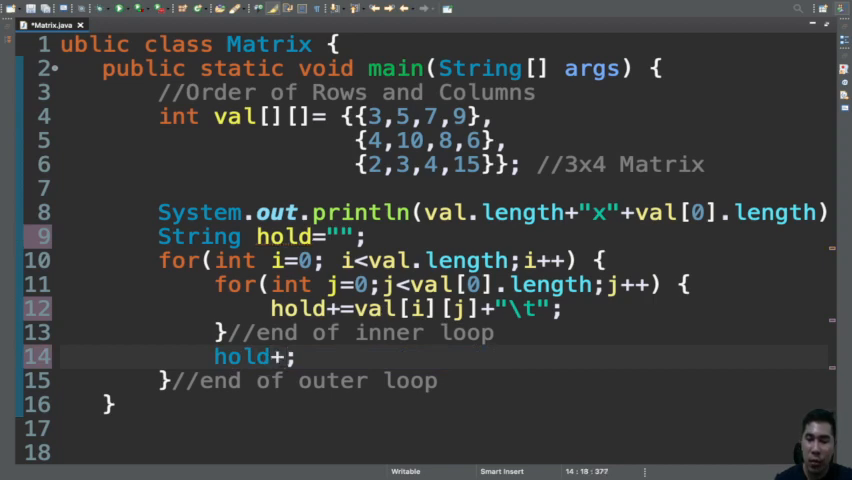
pyautogui.write('="\\n')
pyautogui.write('JOptionPane.showme')
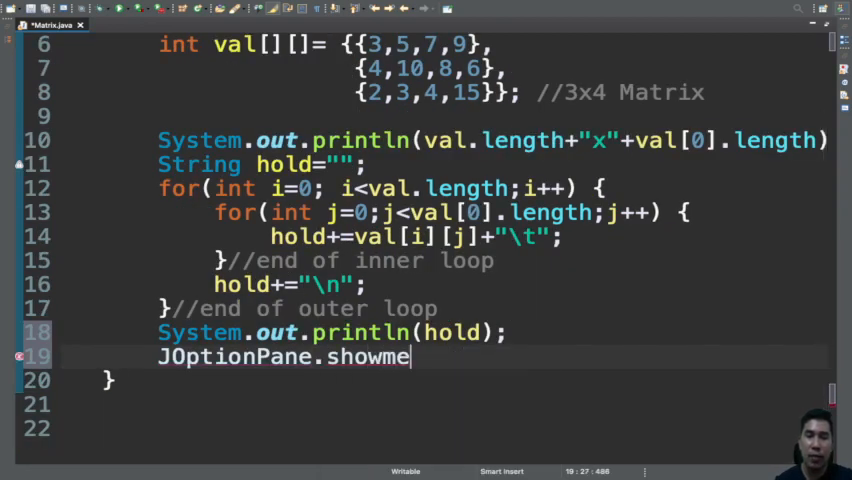
# - Show hold via showMessageDialog(null, hold) and new JTextArea(hold), import javax.swing.*, and save
pyautogui.write('ssageDialog(null, hold);')
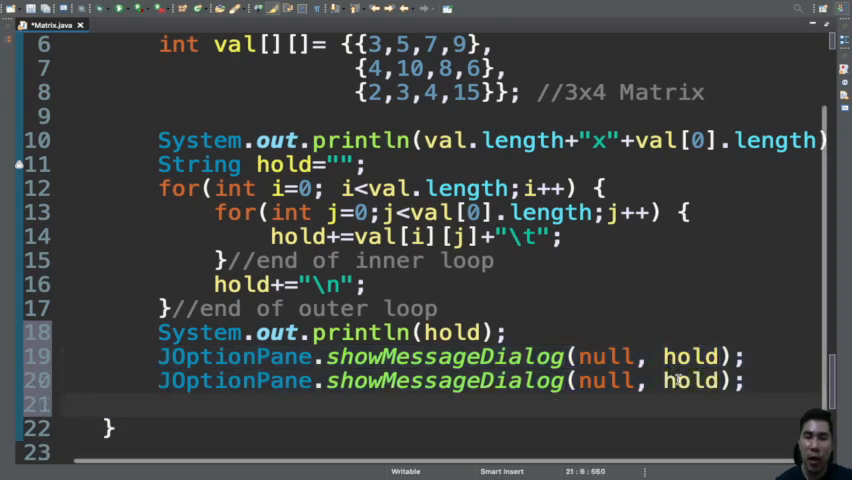
pyautogui.write('new J')
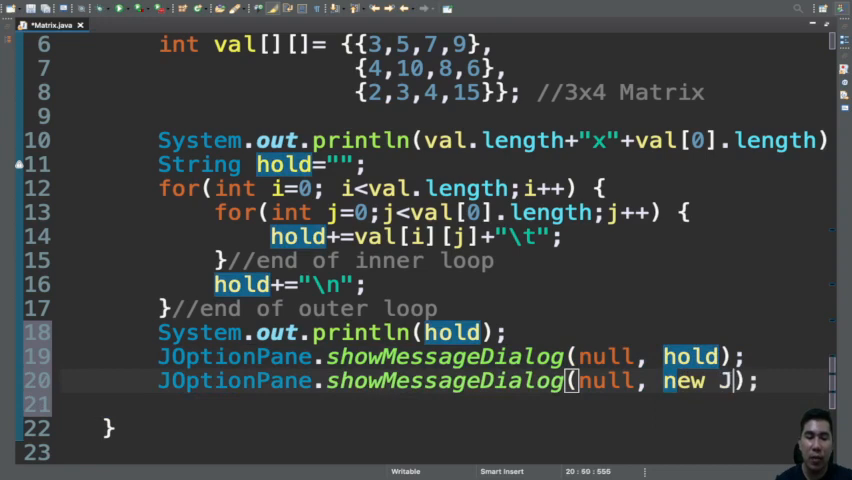
pyautogui.write('text')
pyautogui.write('import javax.swing.*')
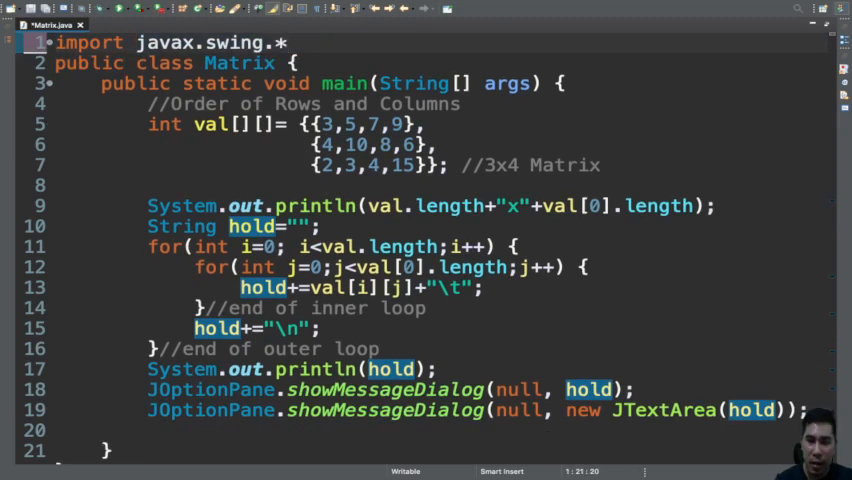
pyautogui.press('Return')
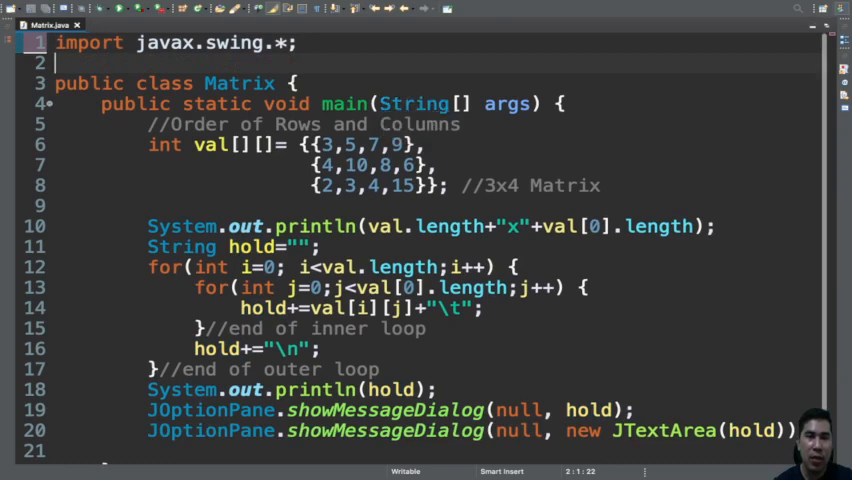
pyautogui.scroll(-3)
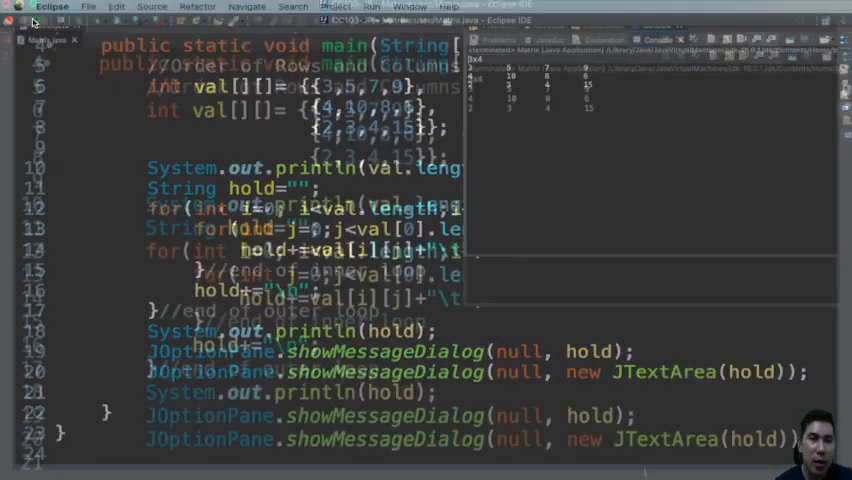
# - Run Matrix, check the 3x4 console output, and close both matrix dialogs
pyautogui.click(89, 7)
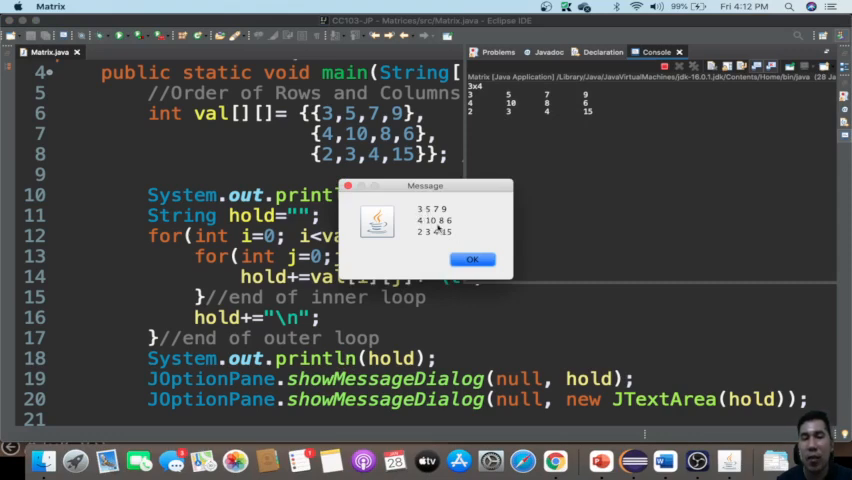
pyautogui.click(472, 260)
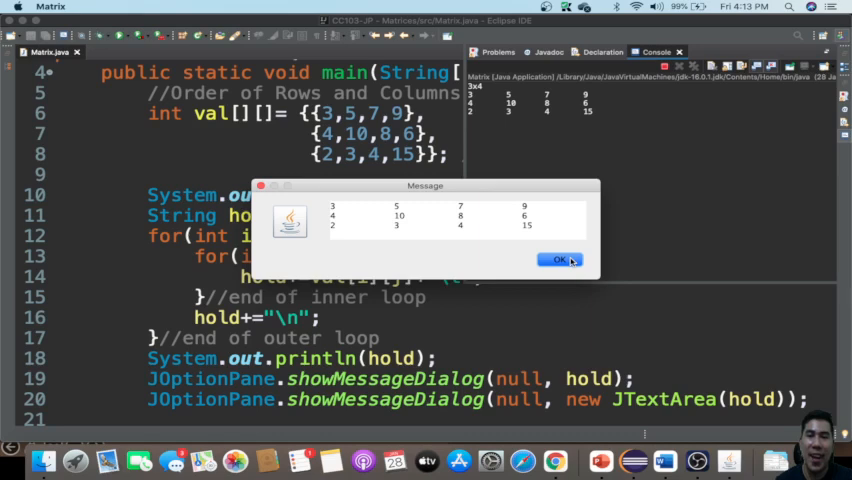
pyautogui.click(558, 259)
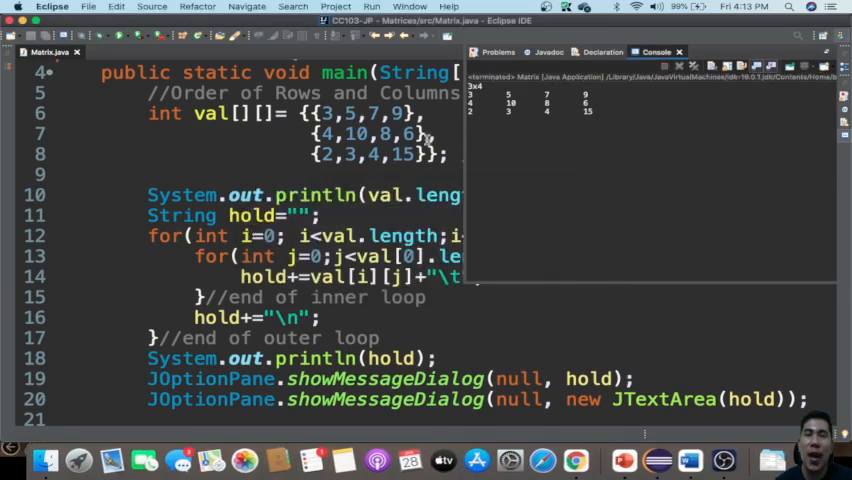